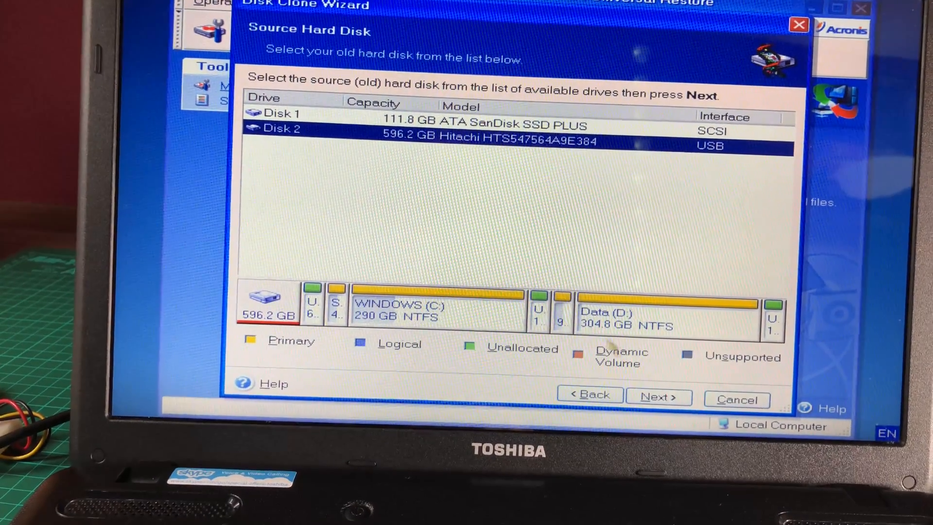
Step: Choose the 596.2 GB Hitachi disk as source and the 111.8 GB SanDisk SSD as destination
click(658, 396)
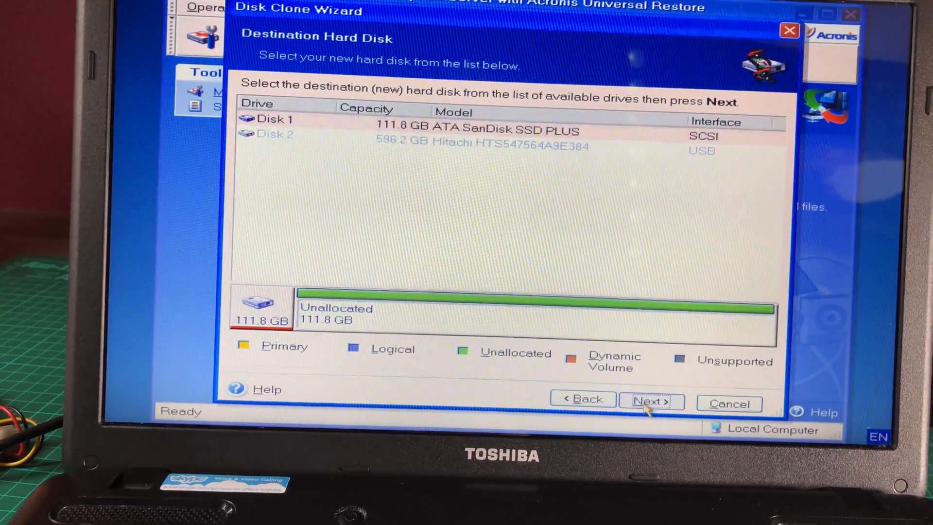
click(652, 400)
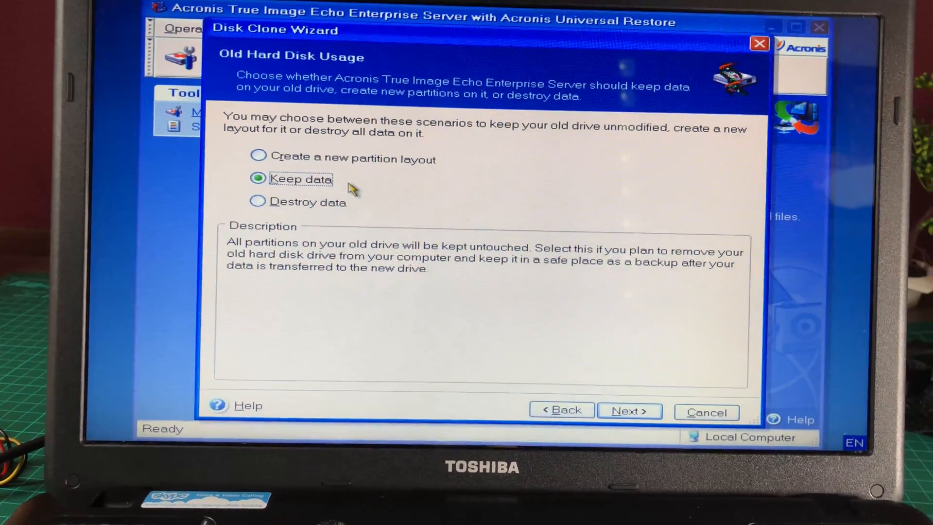
Step: Keep the old disk's data, skip manual relayout, and proceed with the clone
click(630, 410)
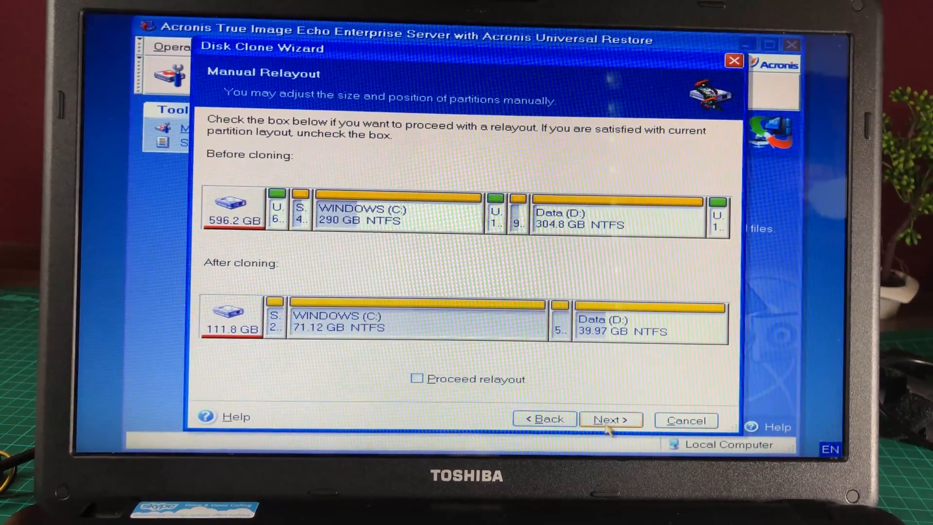
click(611, 420)
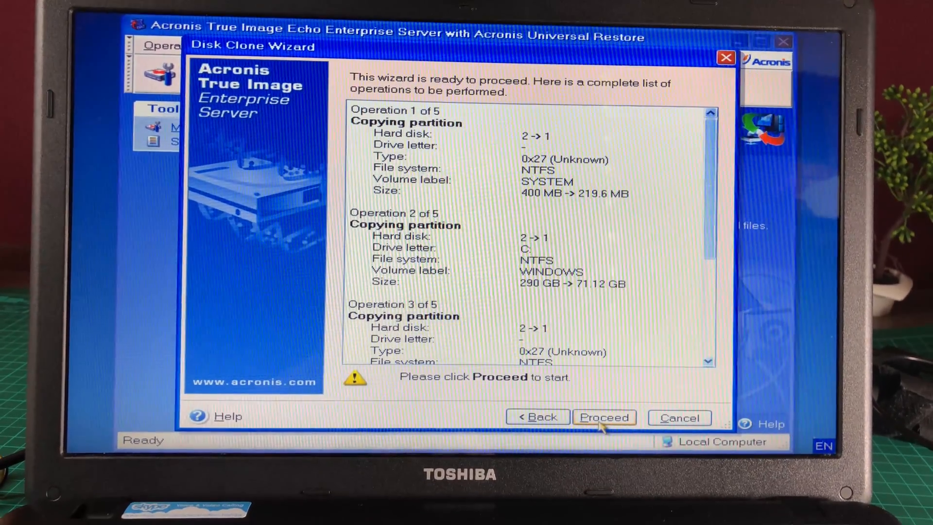
click(605, 417)
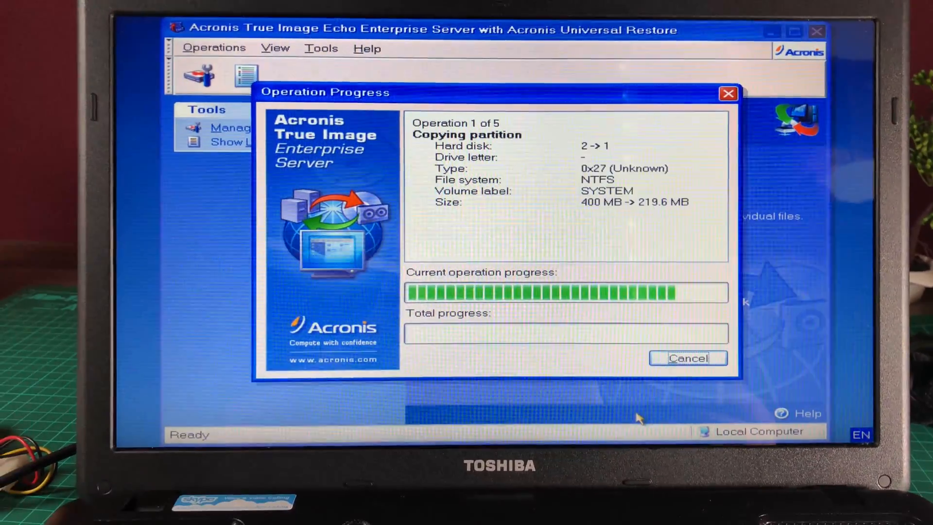